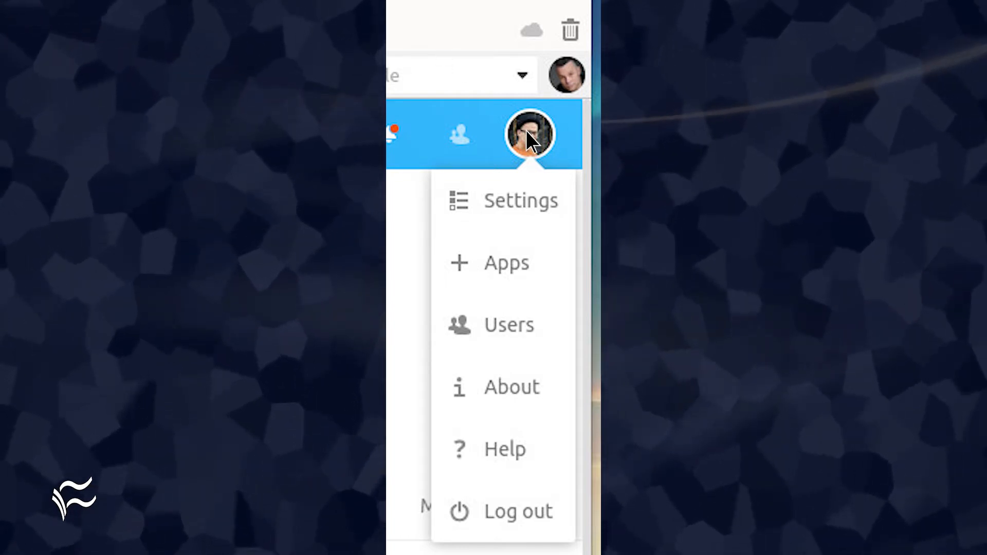
Go to the Apps management page from the user menu
click(506, 263)
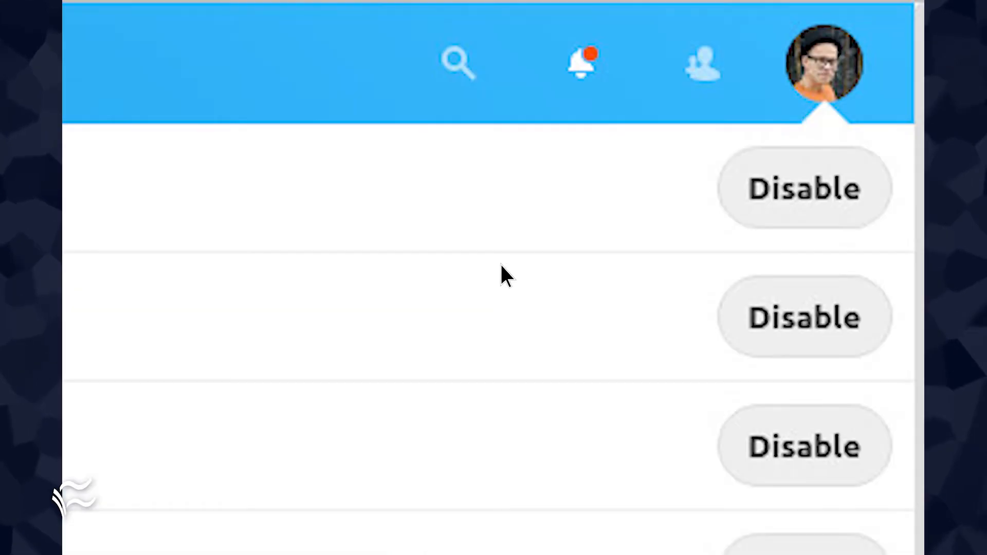
mouse_move(454, 67)
text(ip)
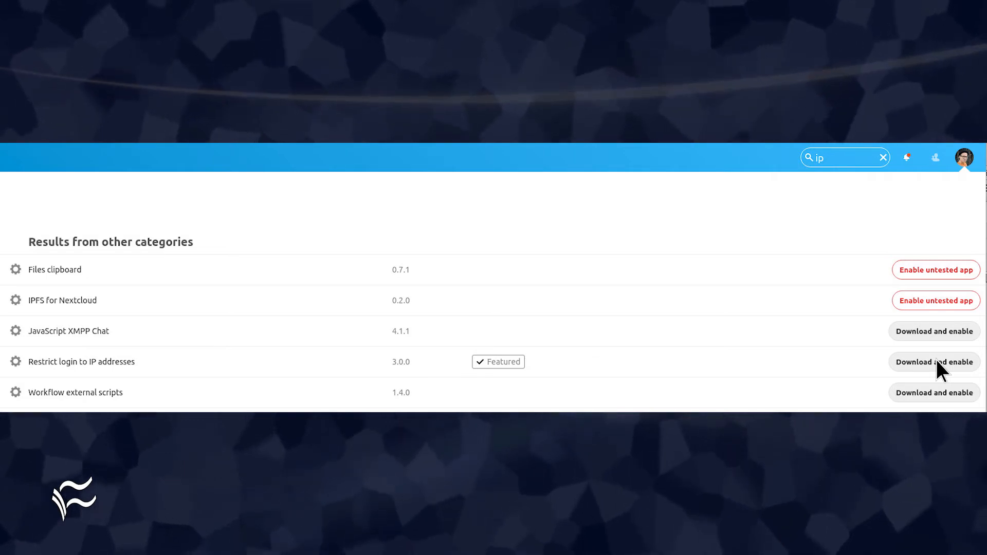
Go to the administration Settings from the user menu
click(967, 156)
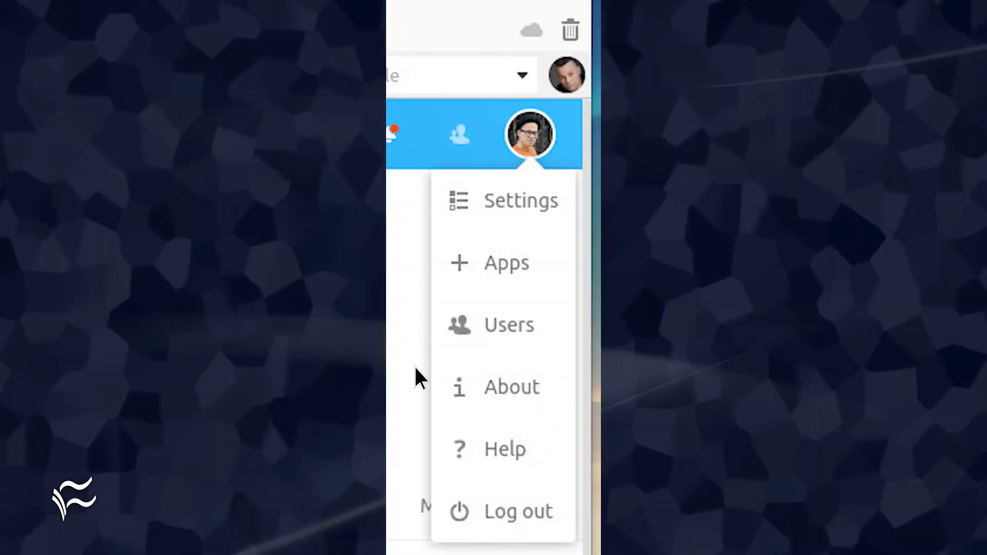
mouse_move(533, 138)
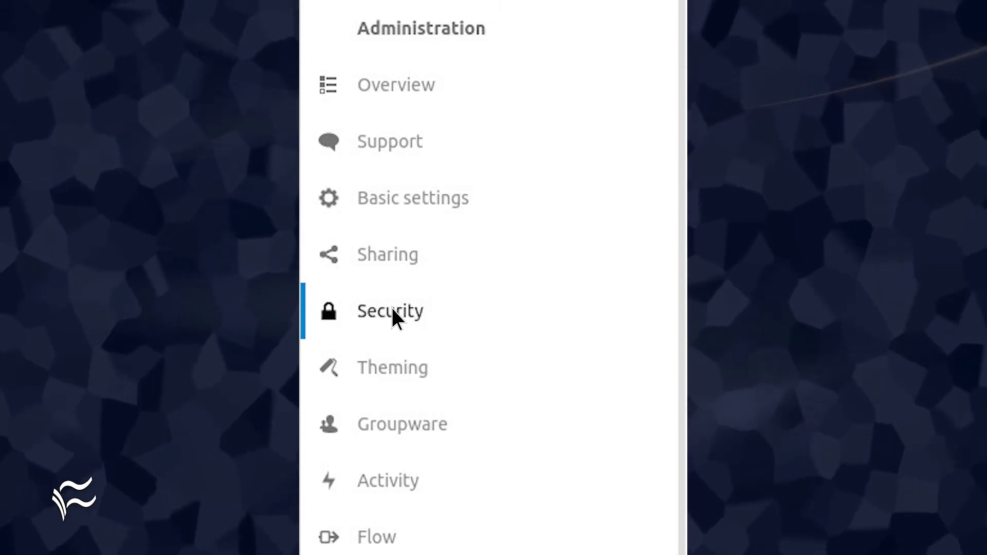
In Security settings, enter 192.168.1.0/24 as the next allowed login IP range
click(391, 310)
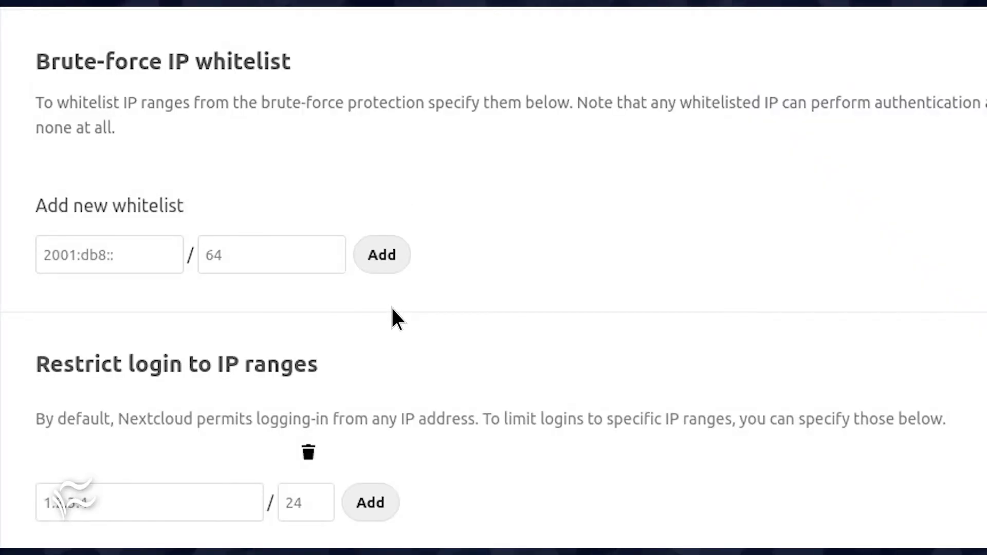
mouse_move(53, 391)
text(192.168.1.7)
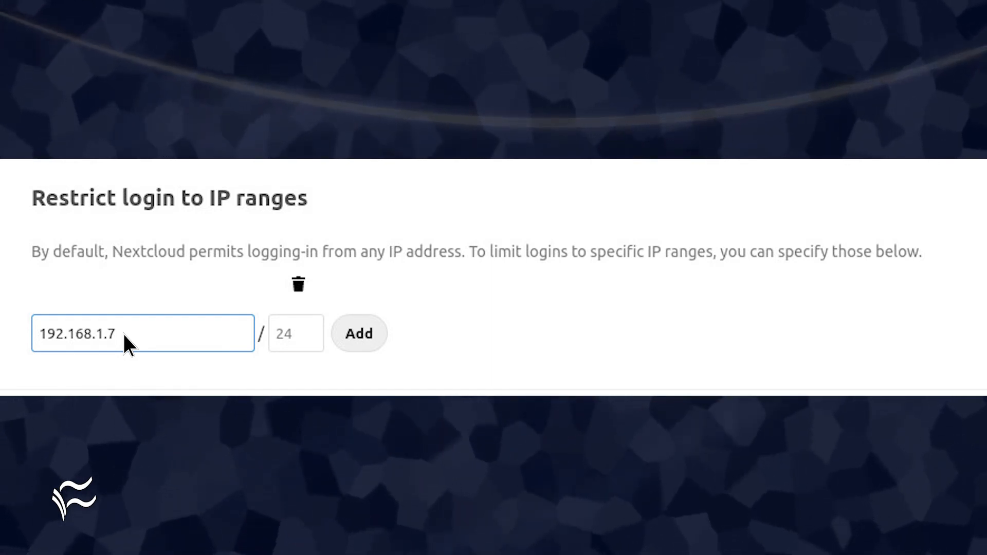
click(358, 333)
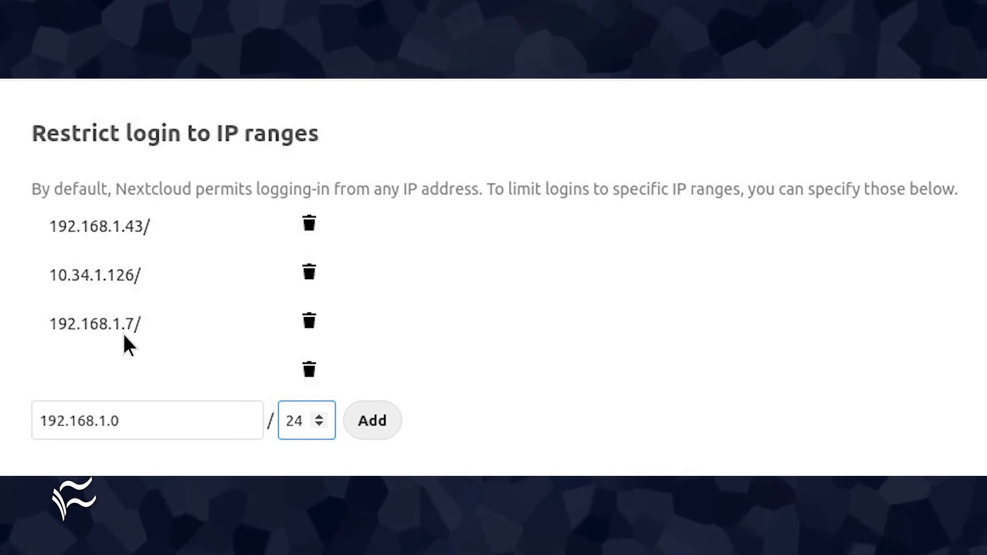
mouse_move(133, 431)
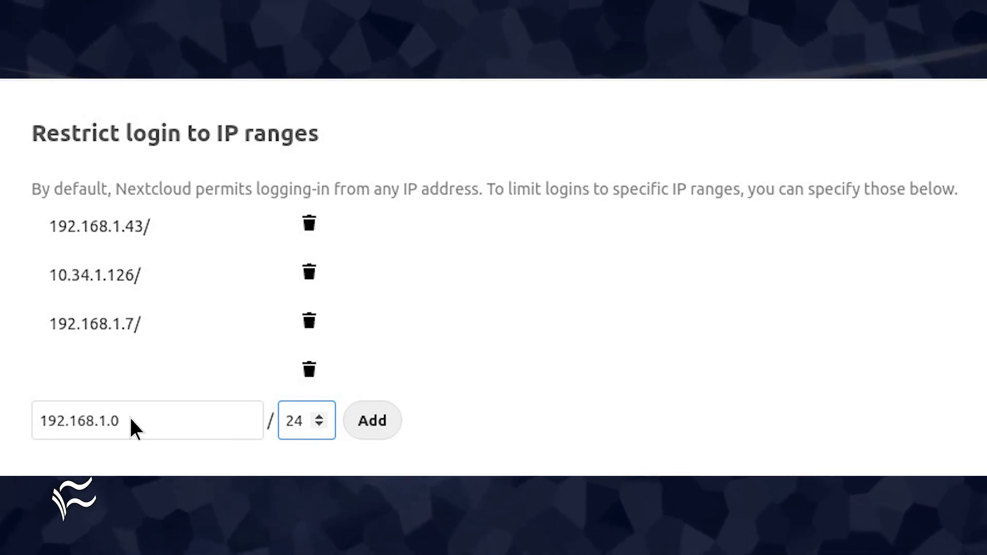
Add the 192.168.1.0/24 range, triggering the password confirmation prompt
click(371, 420)
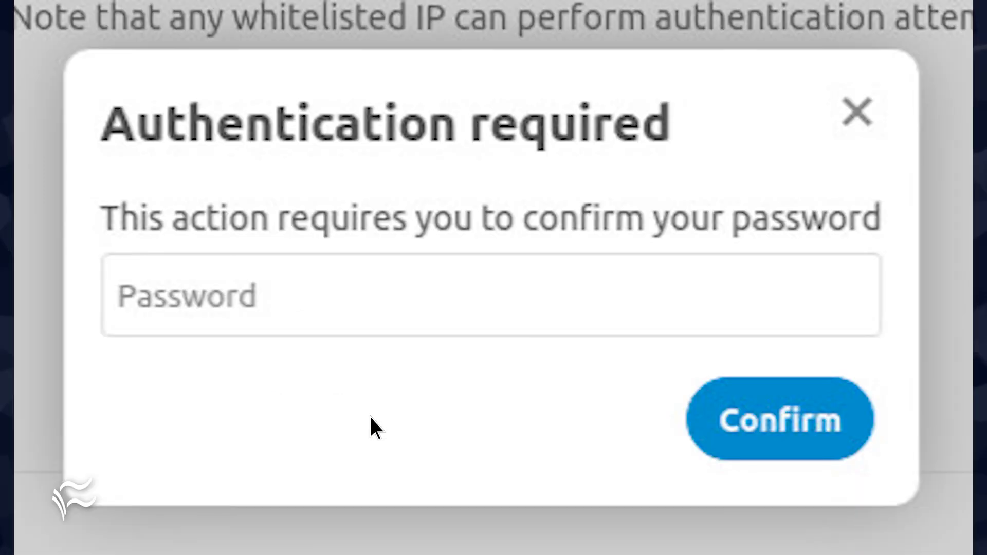
mouse_move(176, 302)
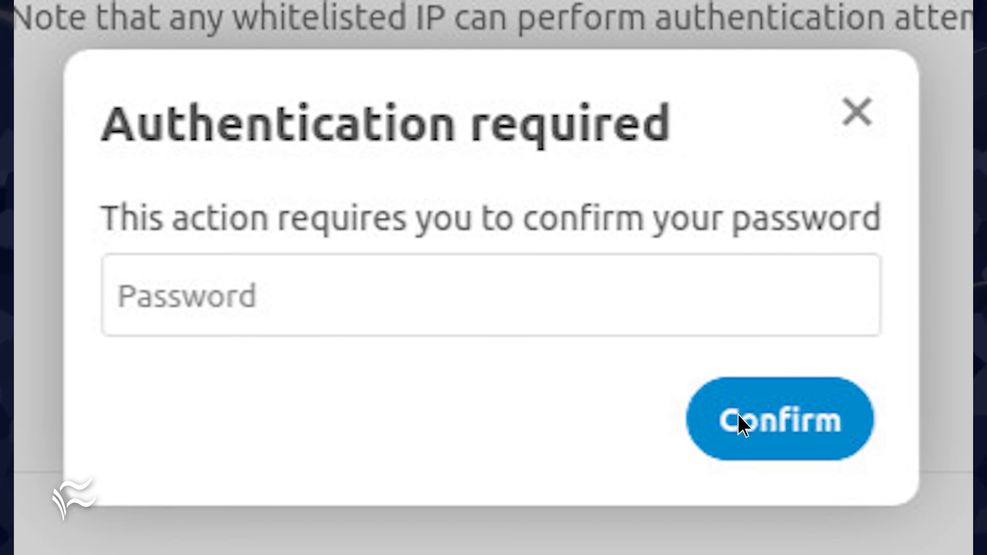
mouse_move(788, 449)
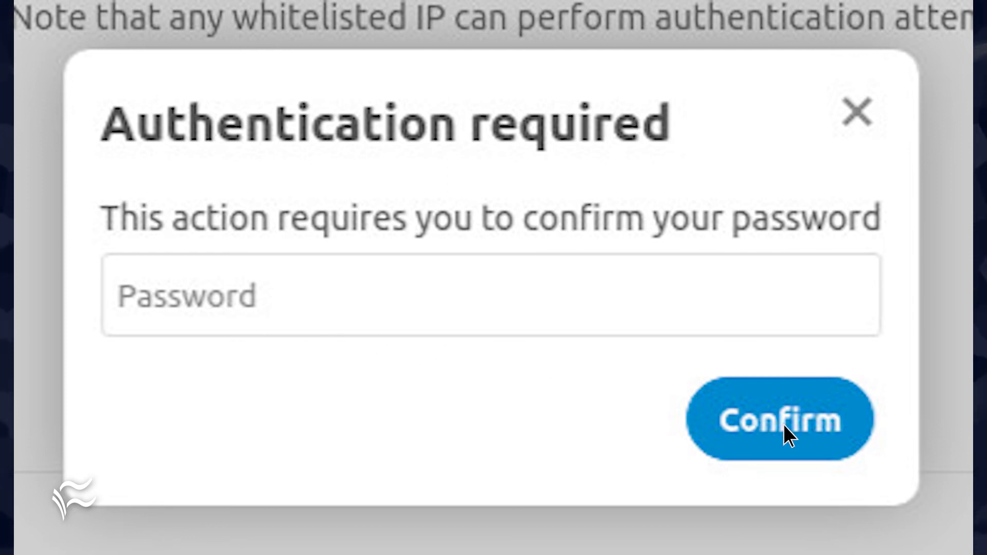